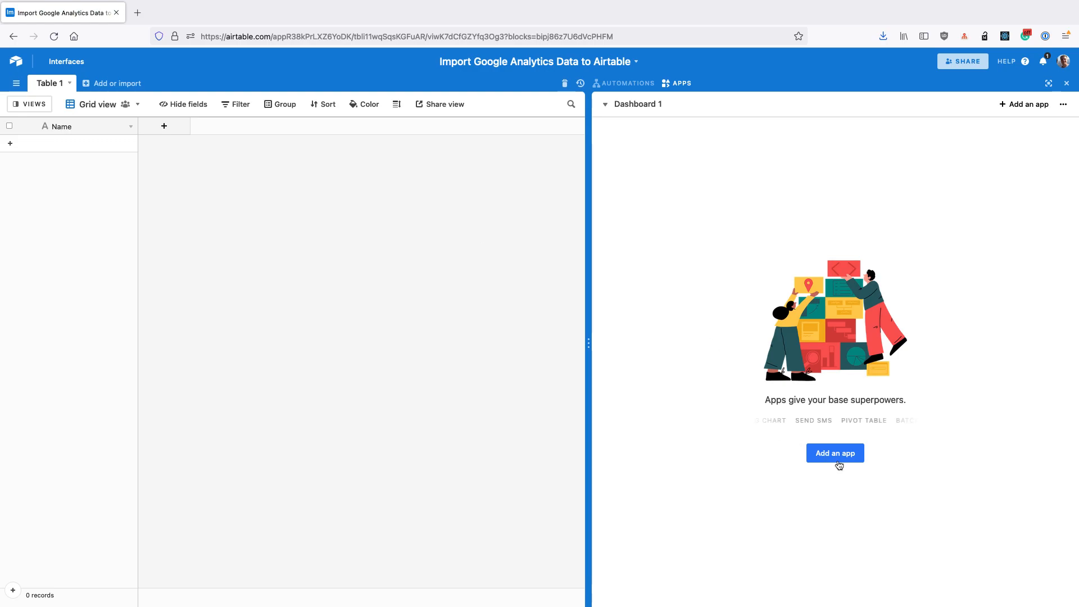
Find Data Fetcher by searching 'fetch' in the app marketplace and add it to the dashboard.
click(834, 453)
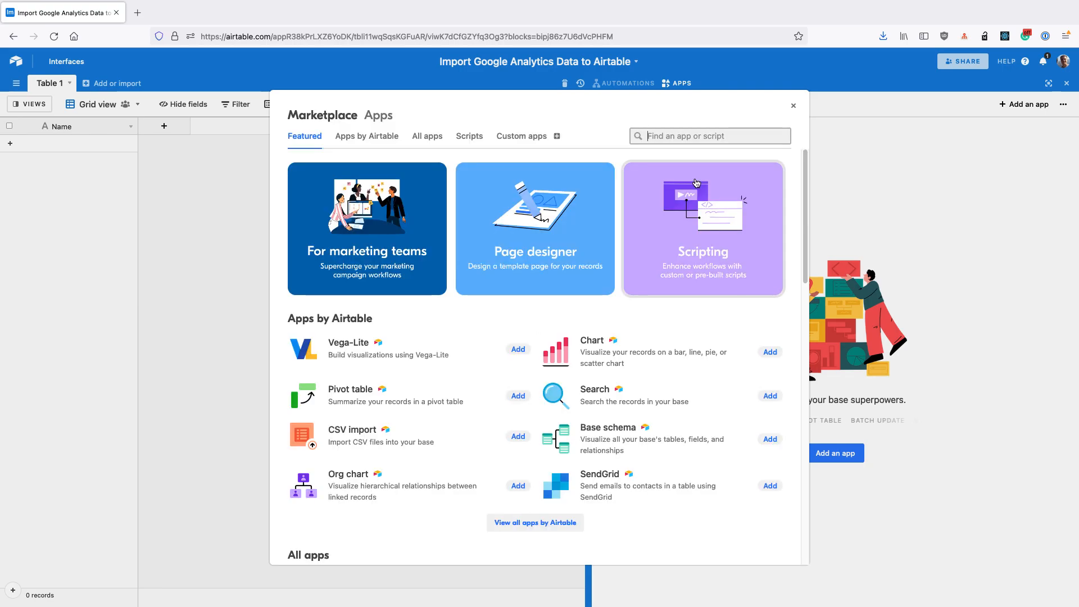
text(fetch)
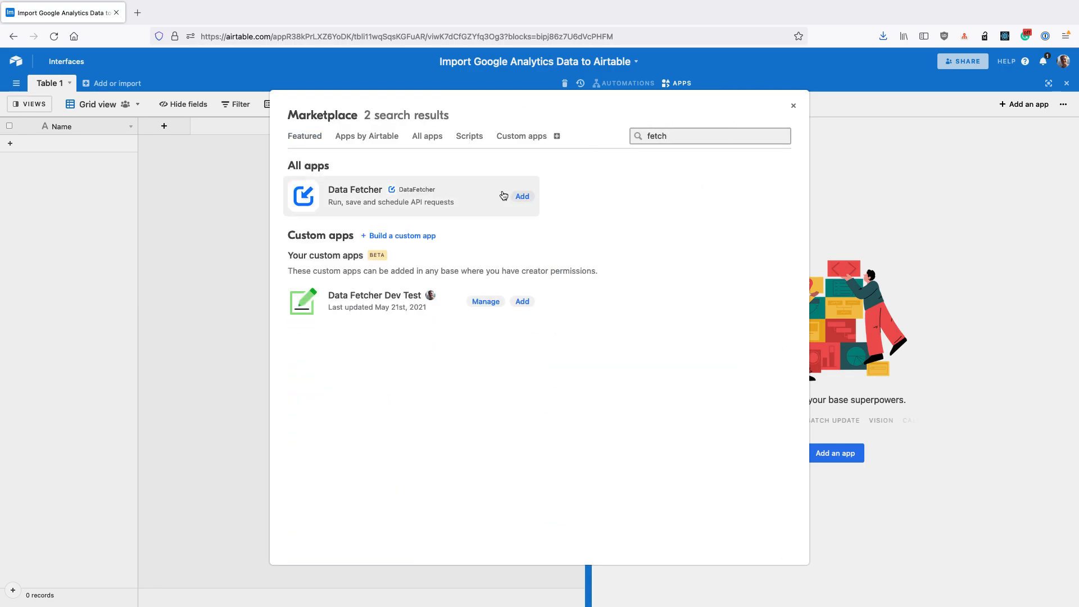
click(522, 196)
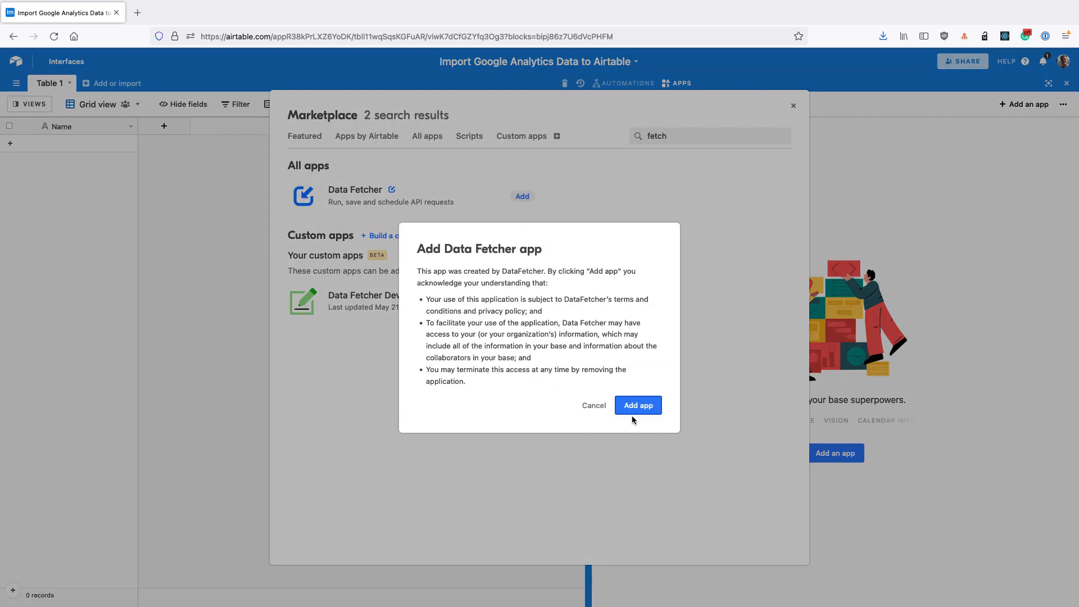
click(637, 405)
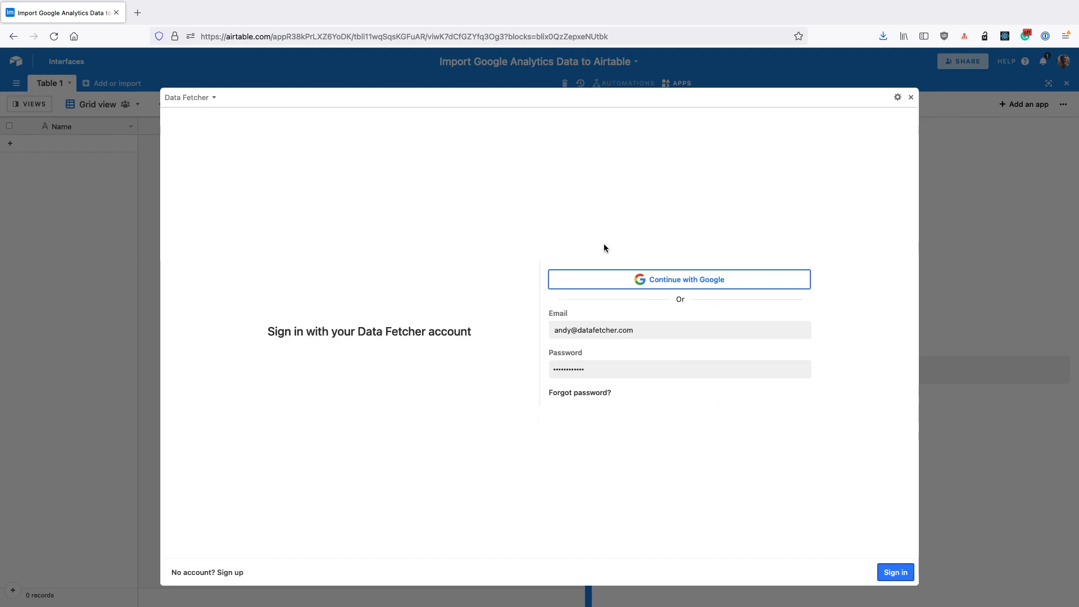
Sign in to Data Fetcher, create a first request using Google Analytics, and start a new connection.
click(894, 572)
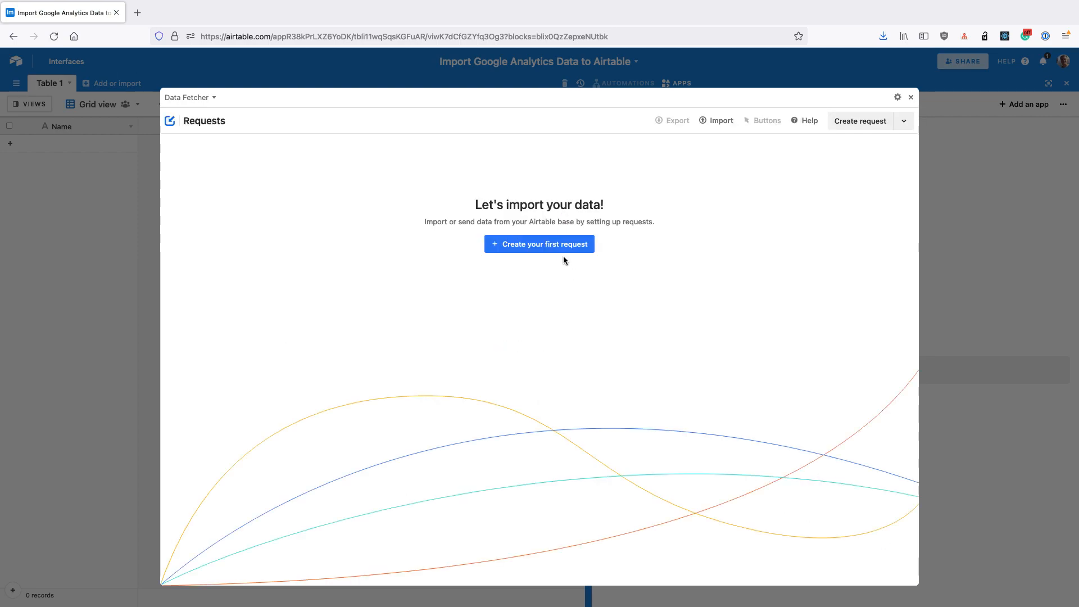
click(539, 243)
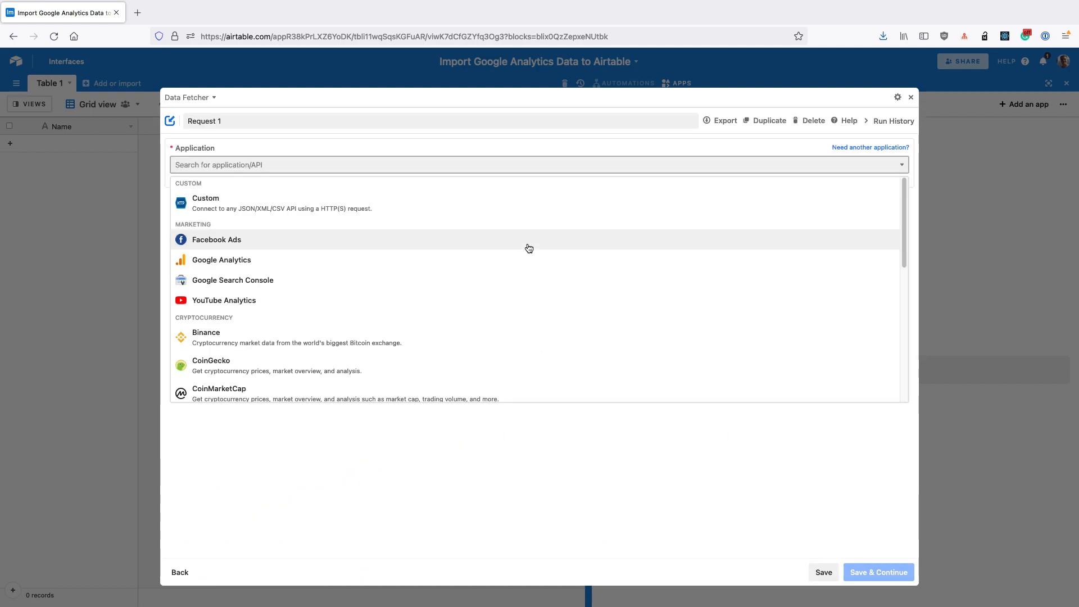
mouse_move(221, 259)
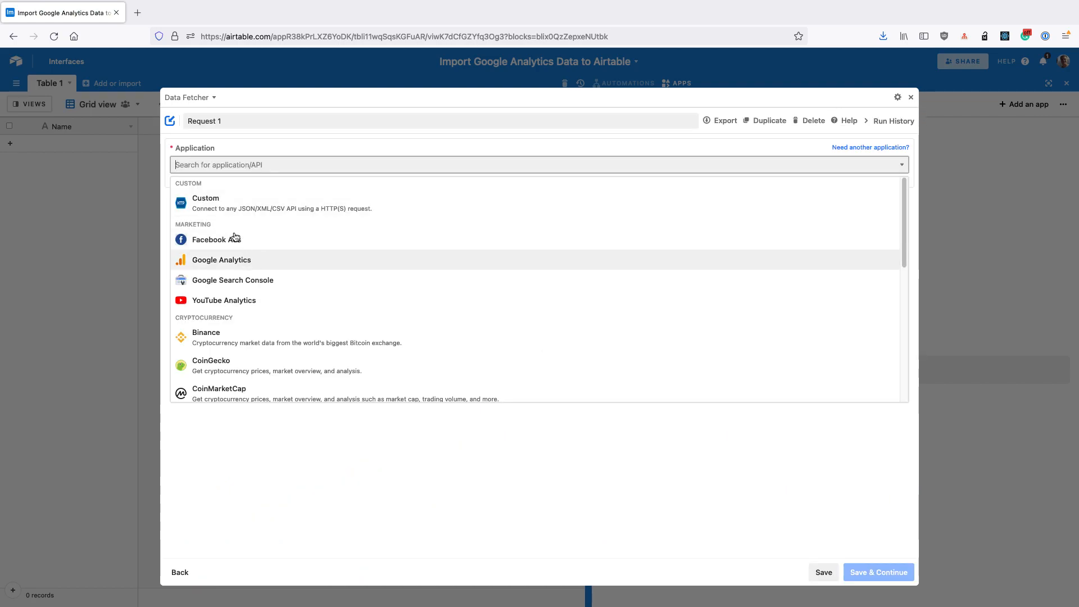
click(221, 260)
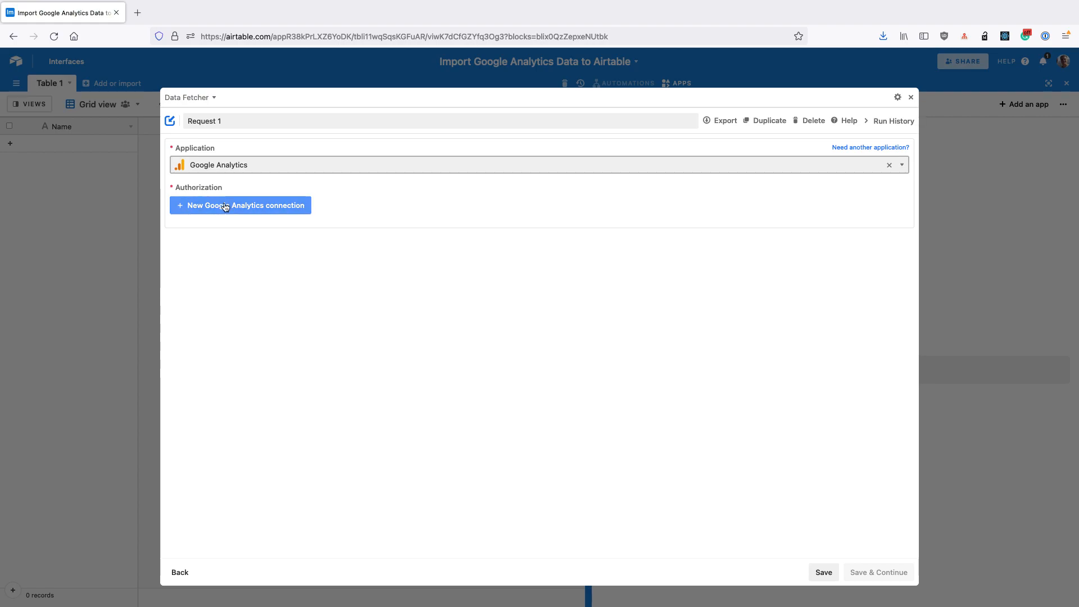
click(239, 205)
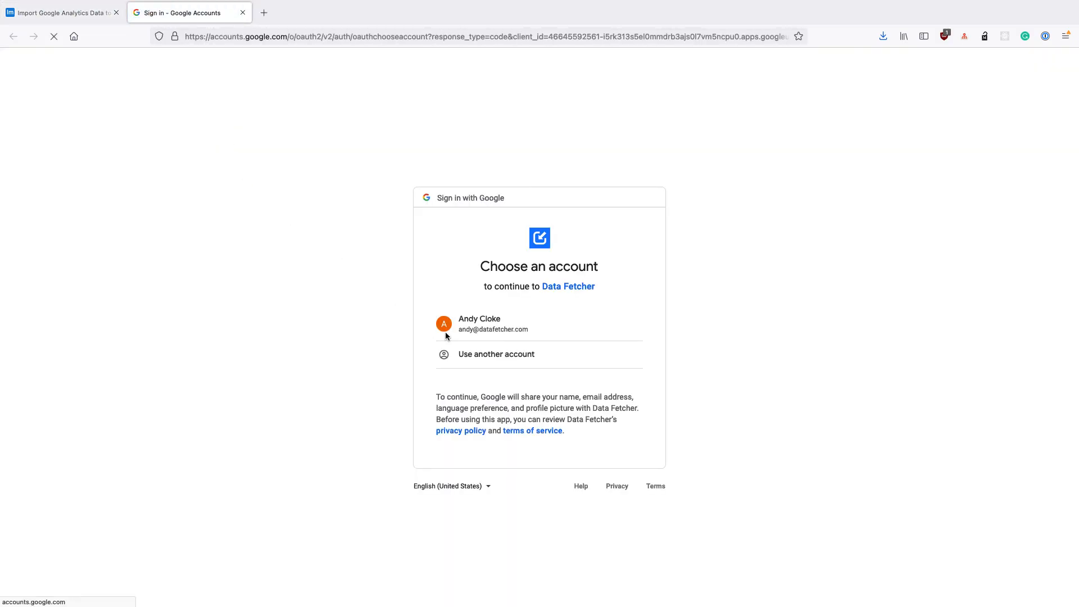
Pick the existing Google account and grant access to view and manage Google Analytics data.
click(493, 324)
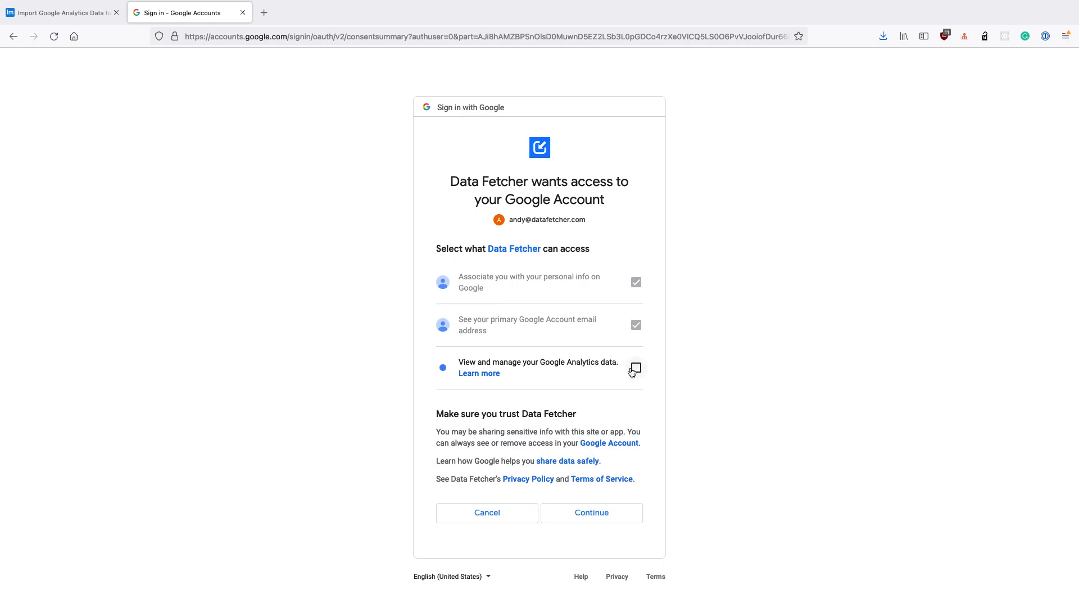
click(636, 367)
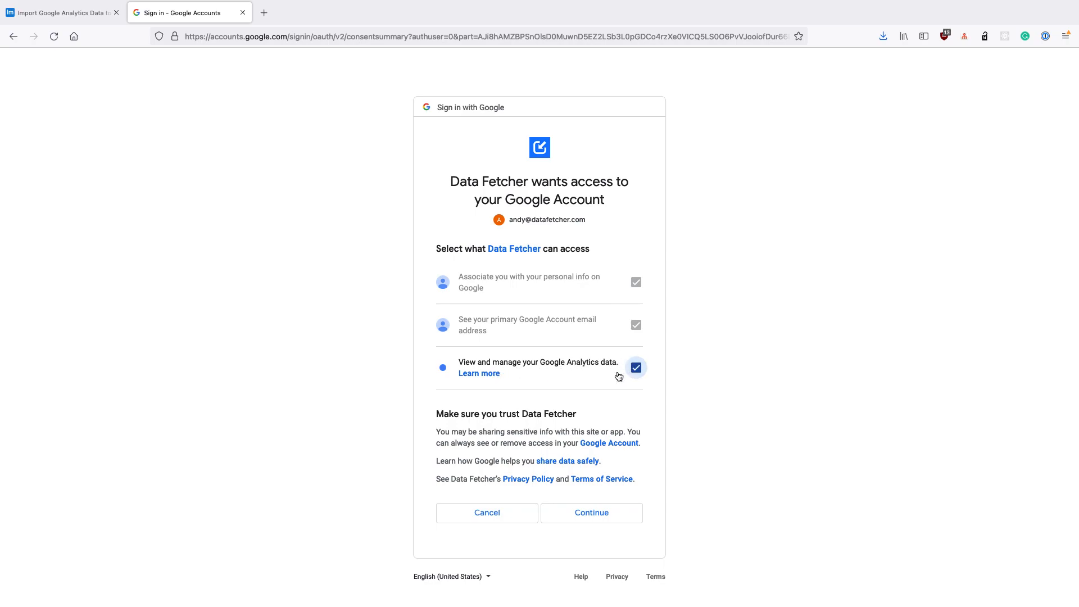
mouse_move(606, 487)
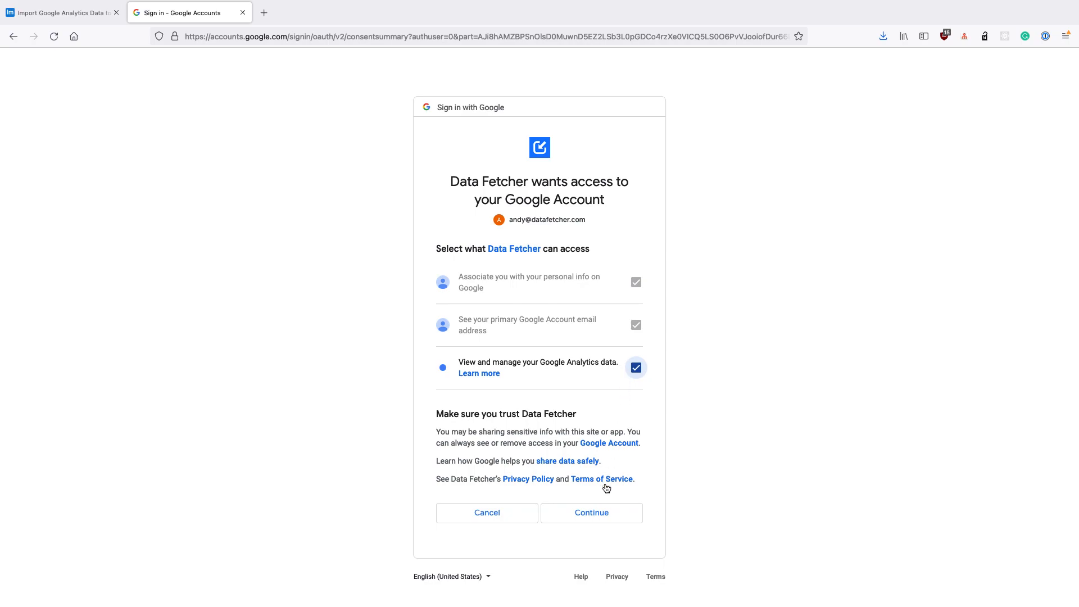
click(590, 512)
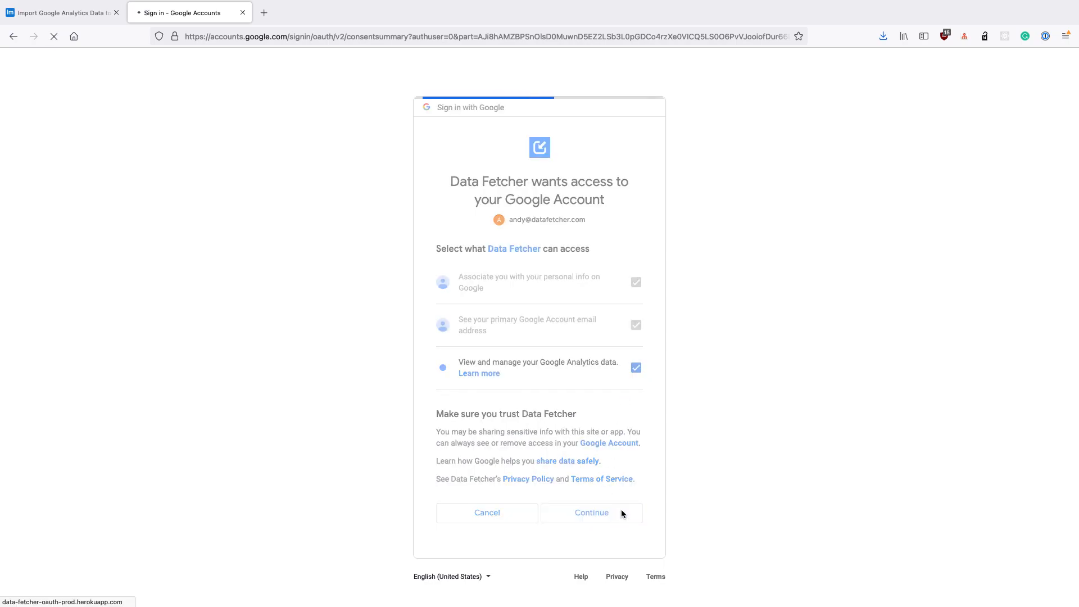
click(591, 512)
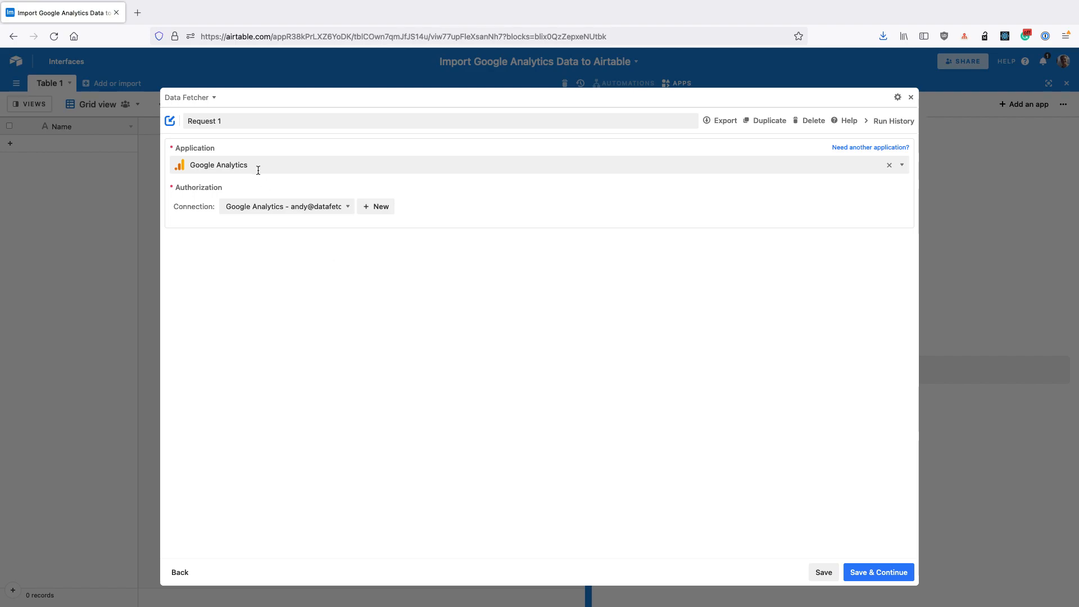
Keep the request named 'Request 1' and save it to reach its settings.
text(F)
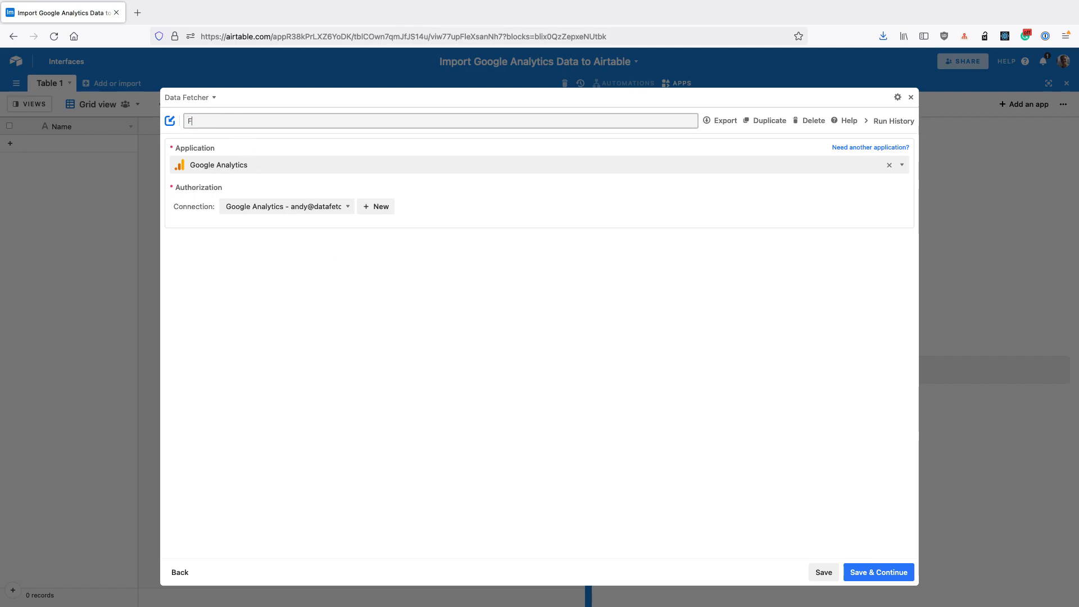
text(Fetch GA)
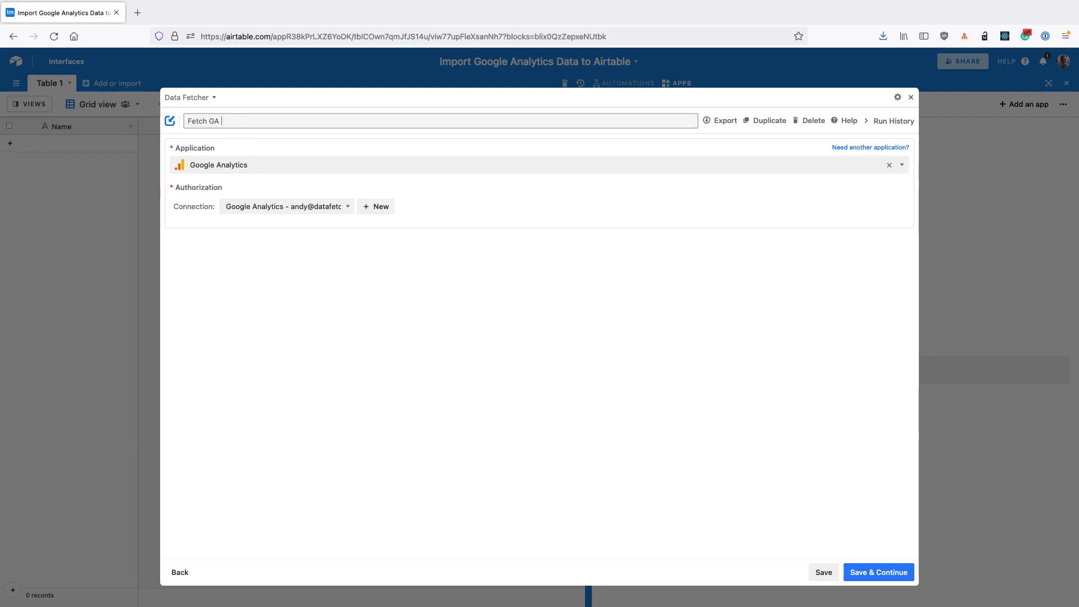
text(Request 1)
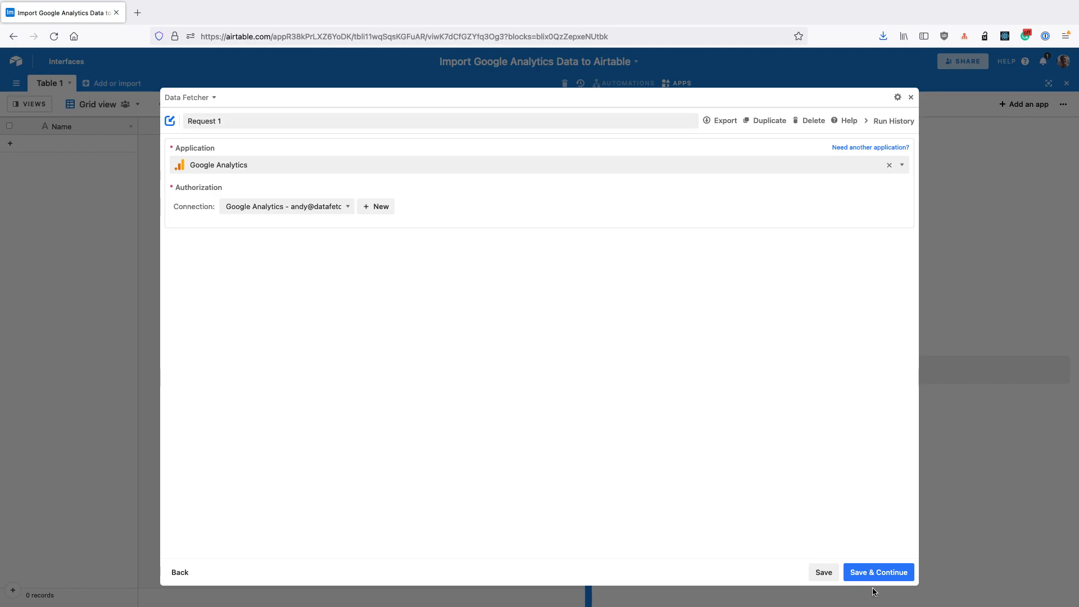
click(878, 572)
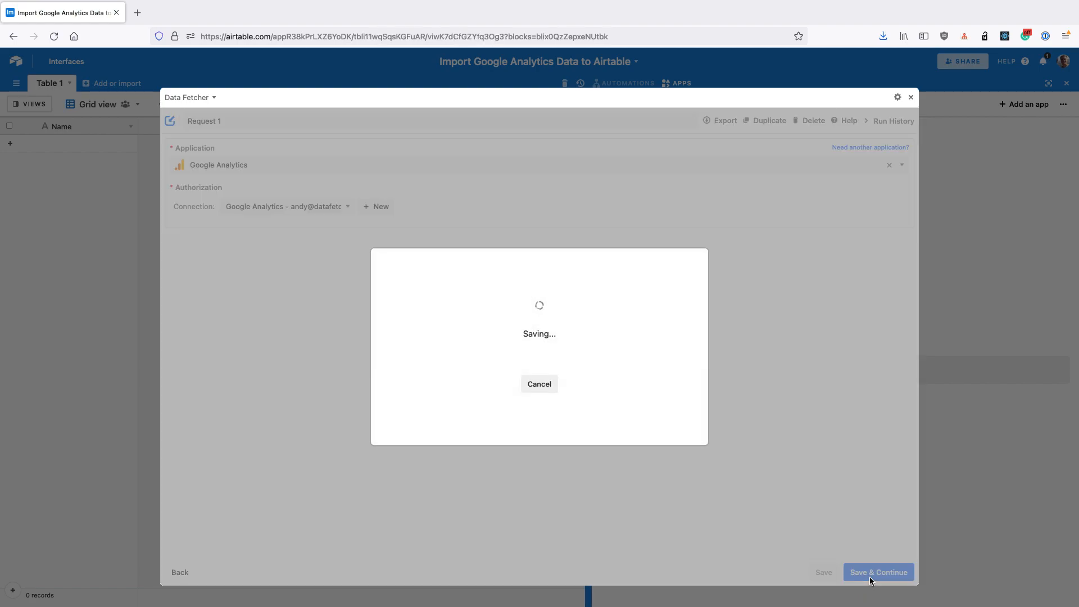
click(878, 572)
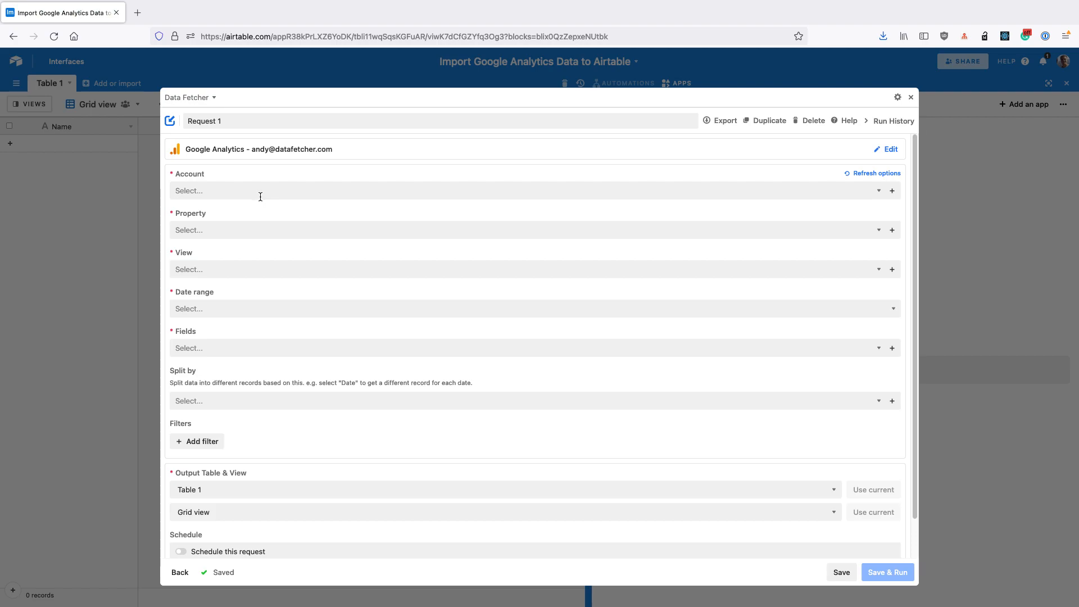
Choose the Google Analytics account, the All Web Site Data view and a Last week date range.
click(530, 191)
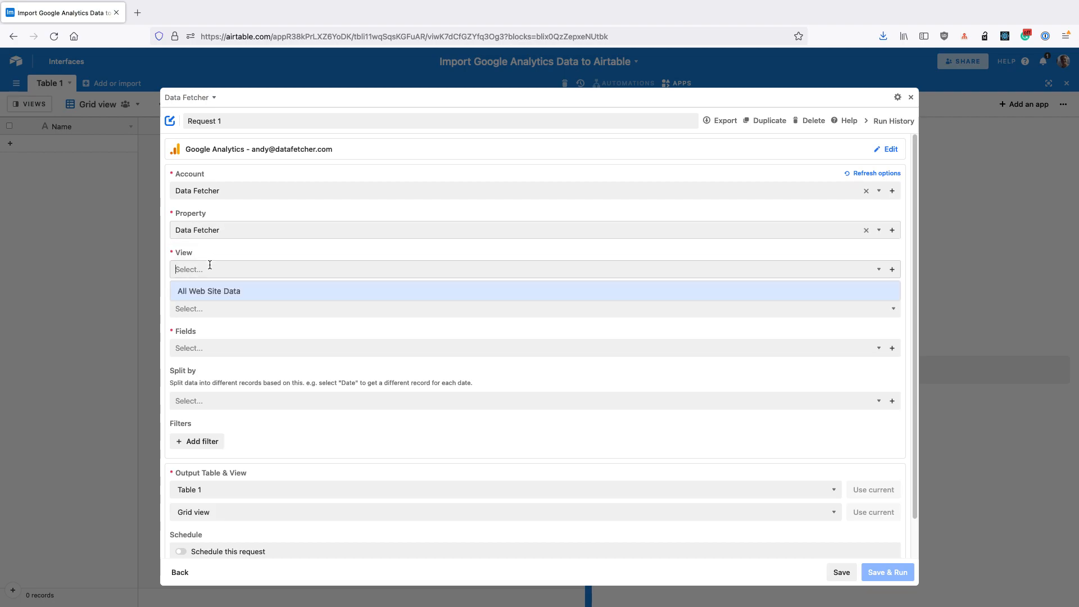
click(209, 290)
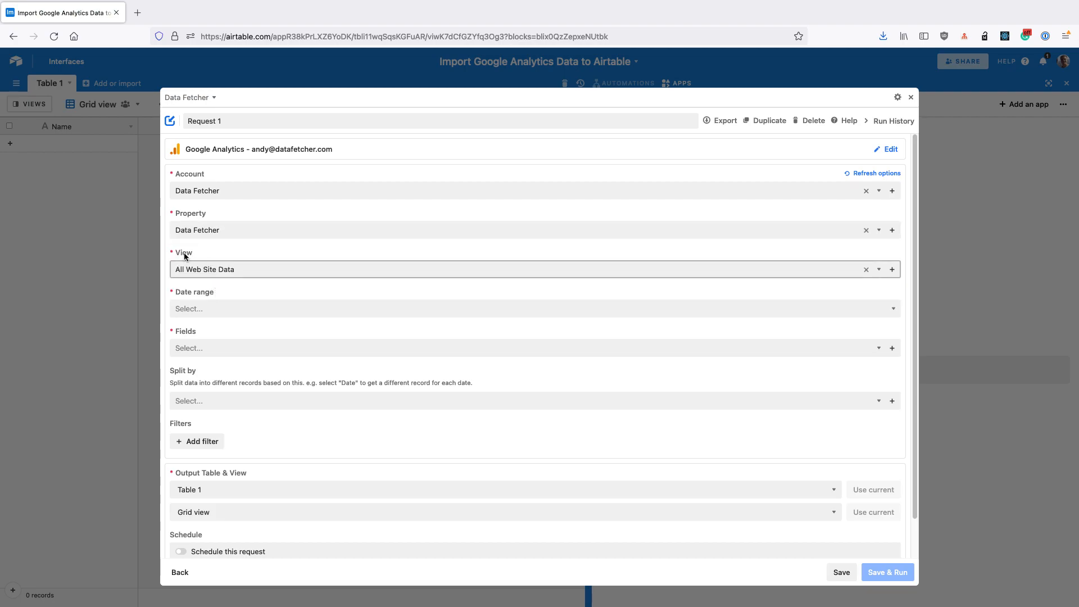
mouse_move(188, 156)
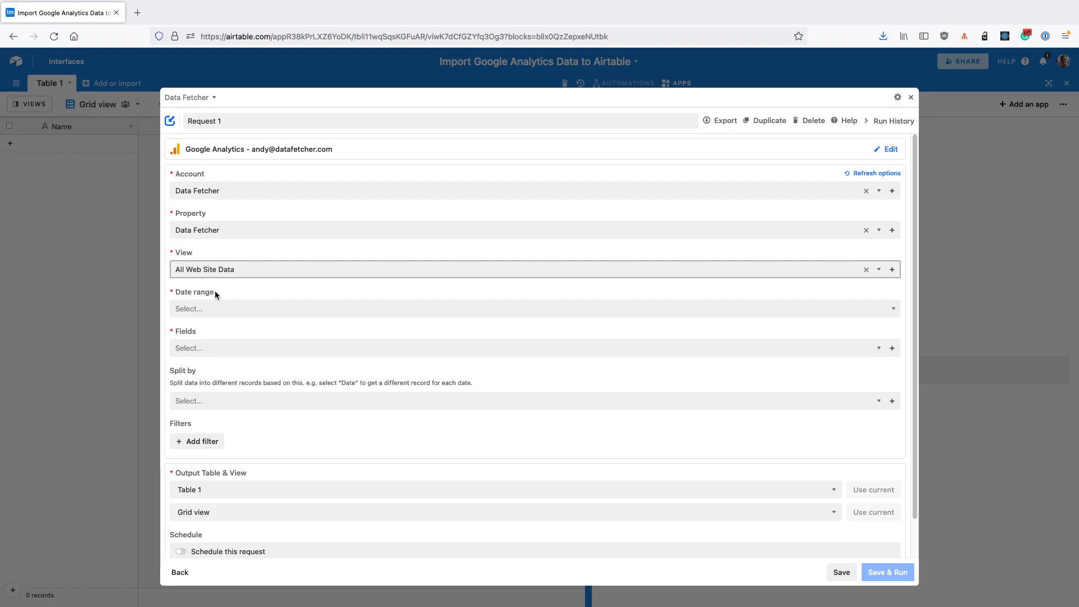
click(533, 309)
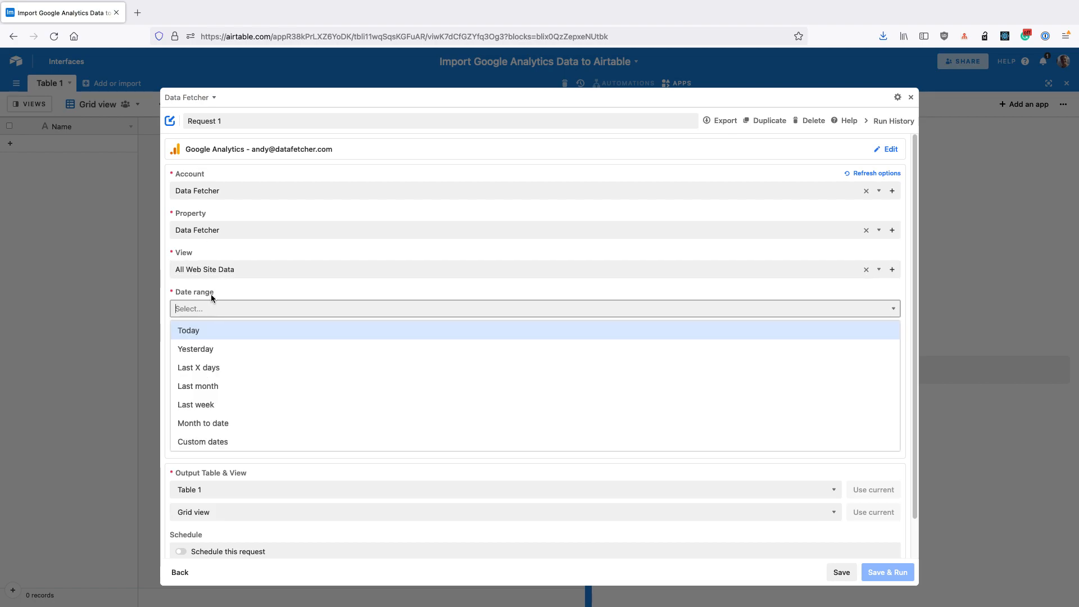
click(195, 404)
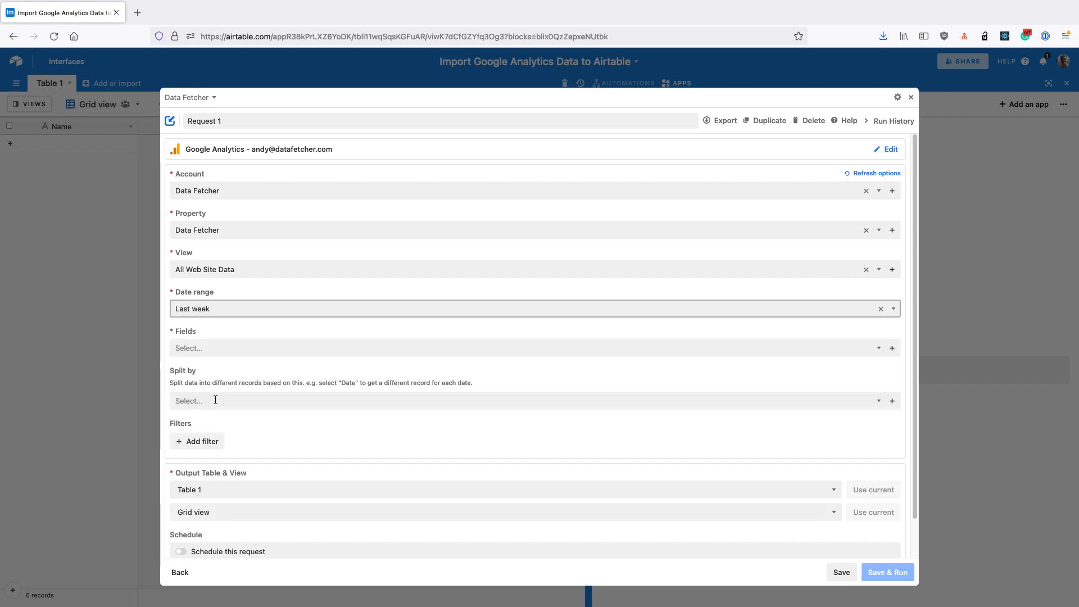
mouse_move(207, 349)
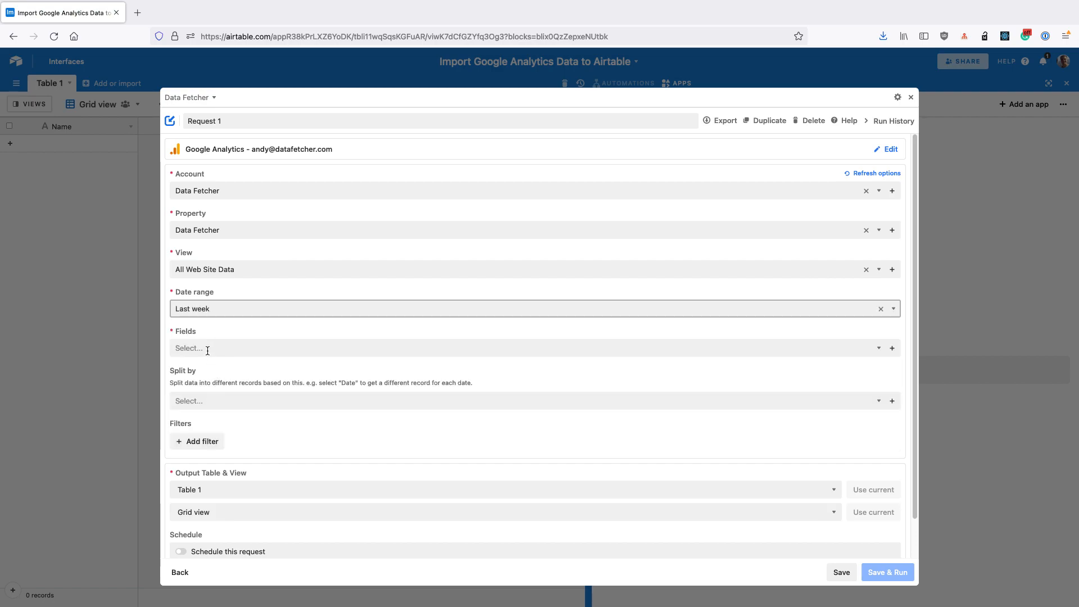
Add Users, New users and Sessions as the fields to fetch.
click(530, 347)
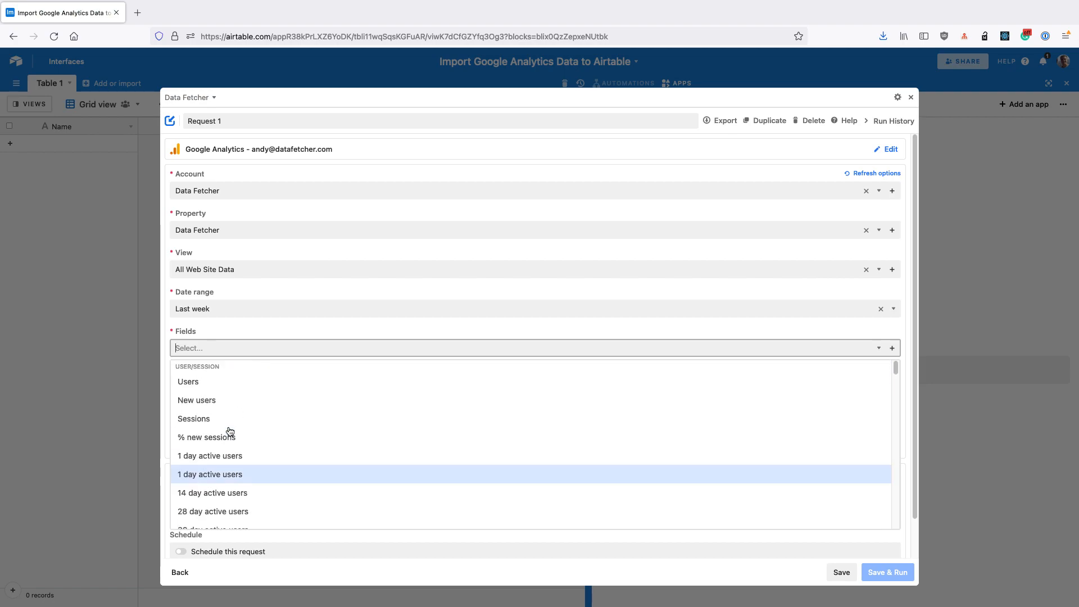
click(188, 381)
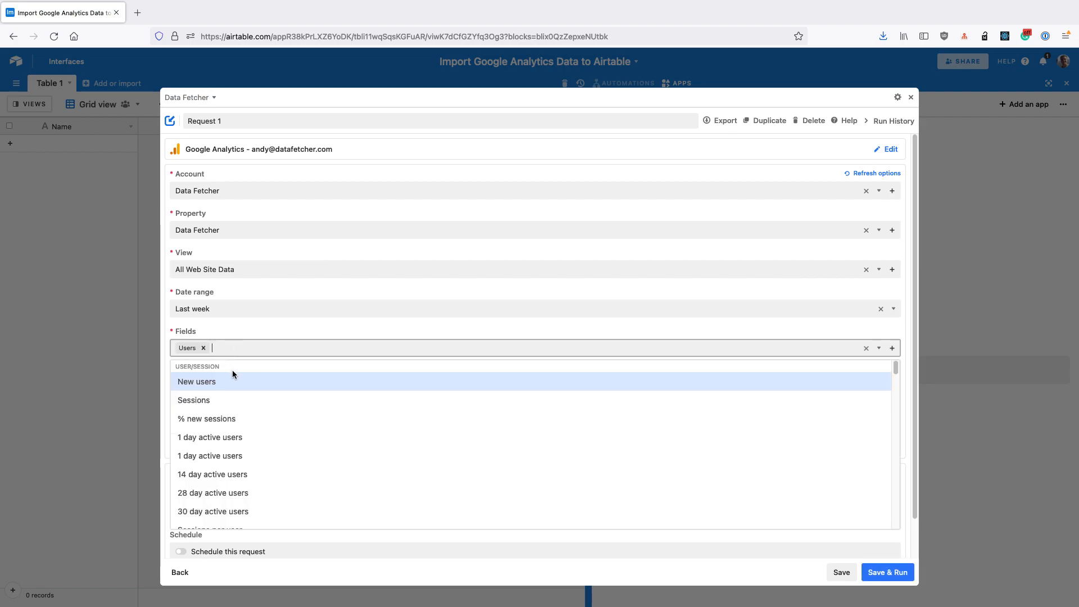
click(197, 382)
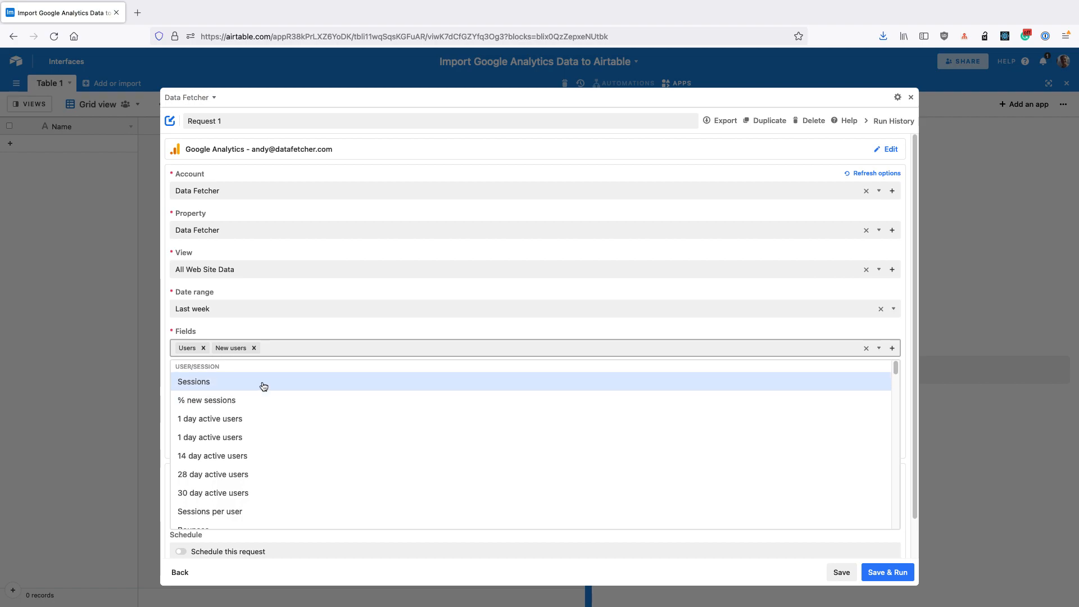
click(194, 382)
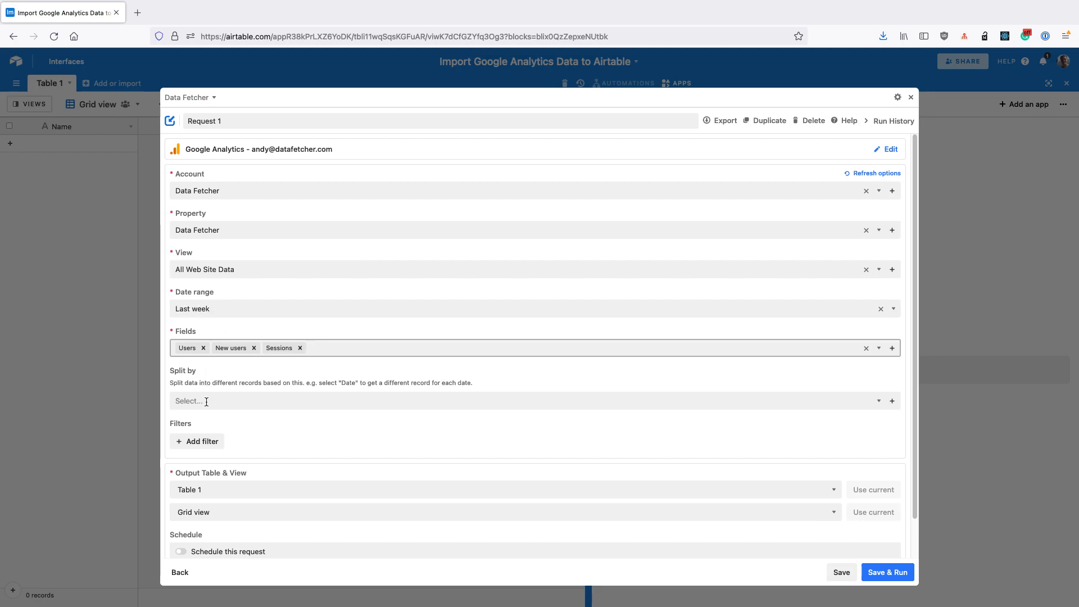
click(534, 401)
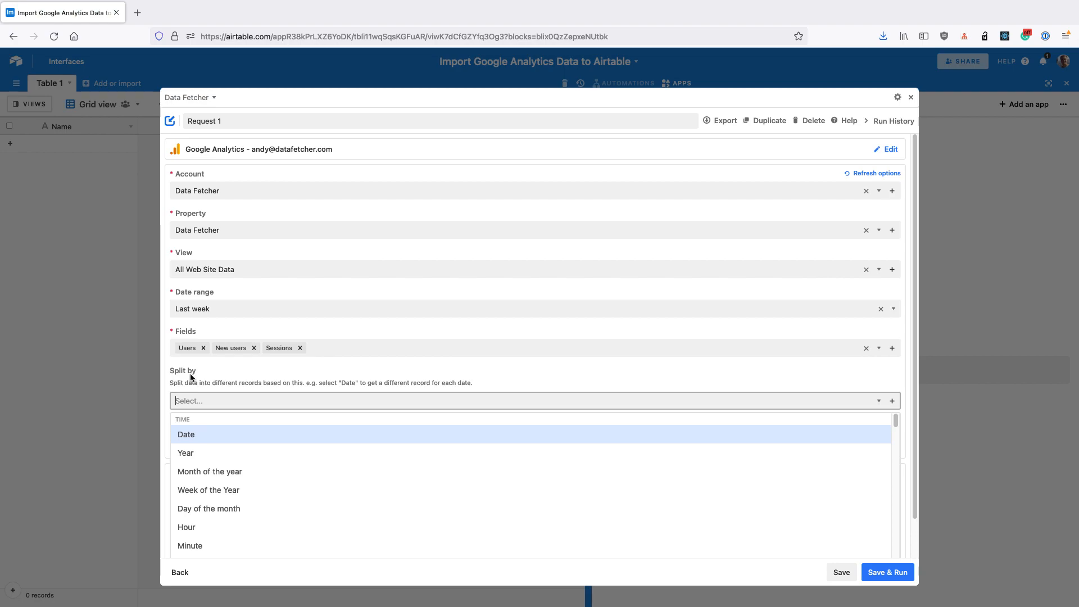
Split results by Date, add then remove an empty filter, and Save & Run to preview.
click(186, 435)
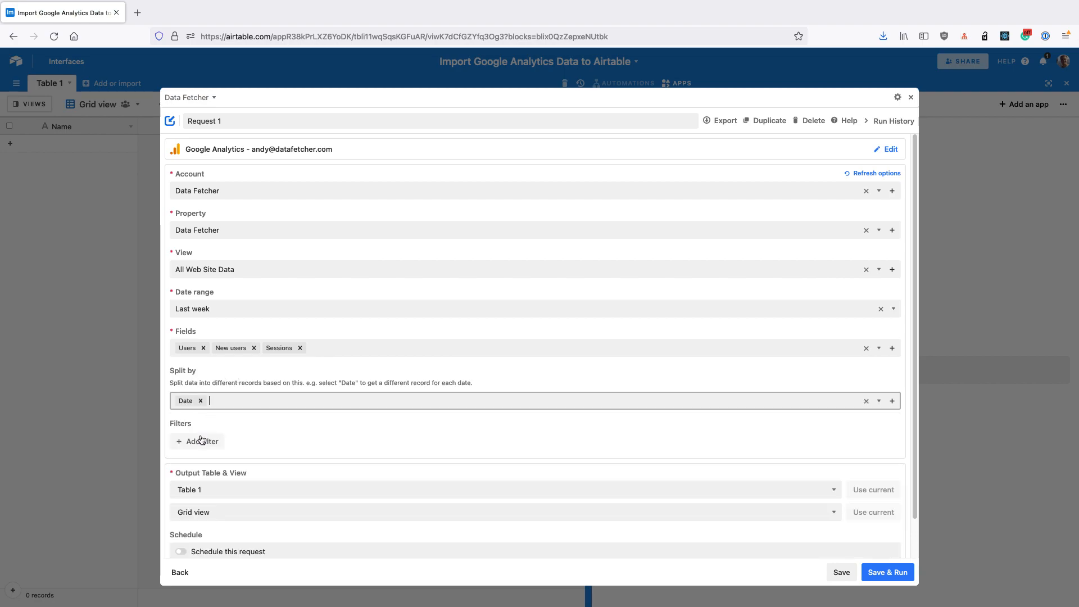
scroll(down, 3)
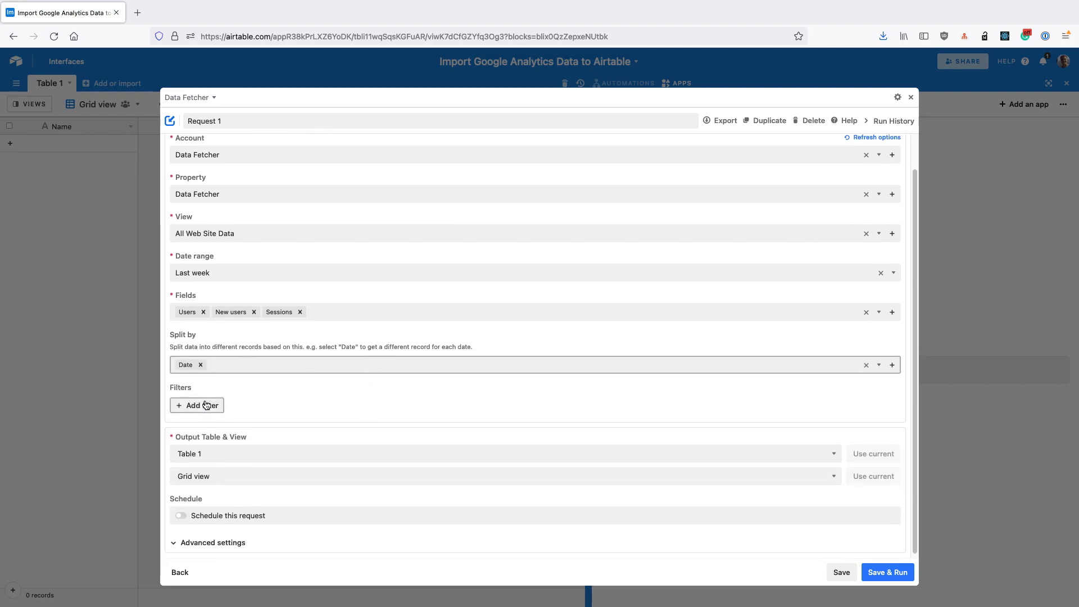
click(197, 404)
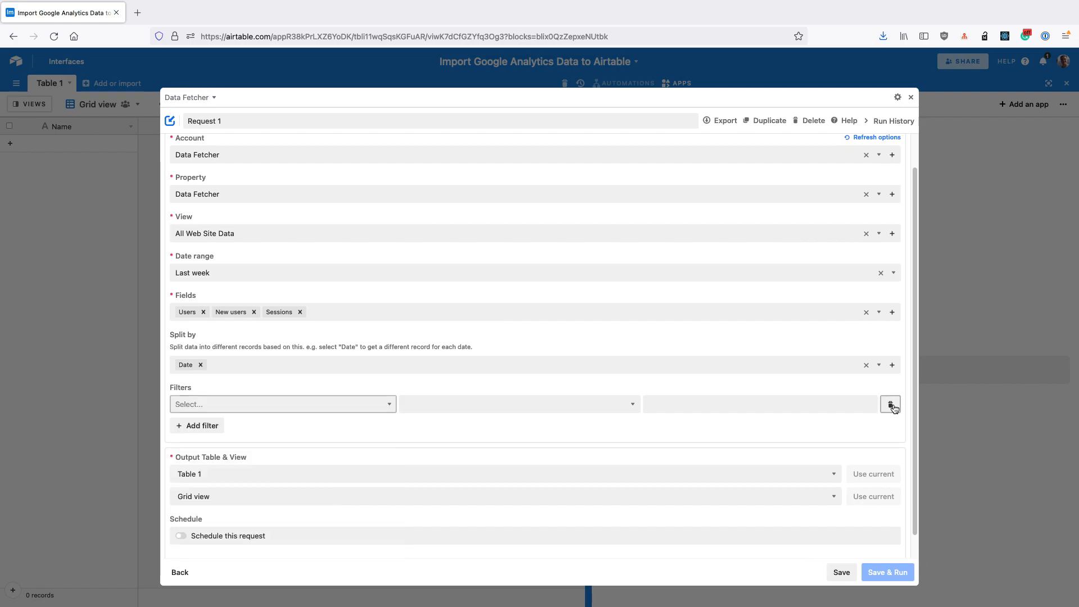
click(890, 404)
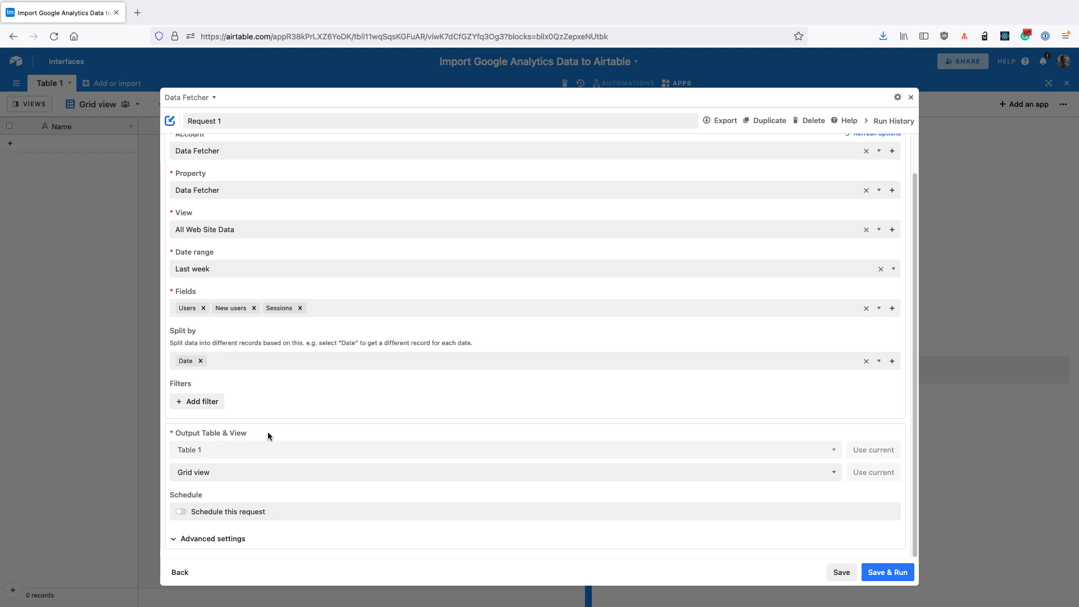
click(887, 573)
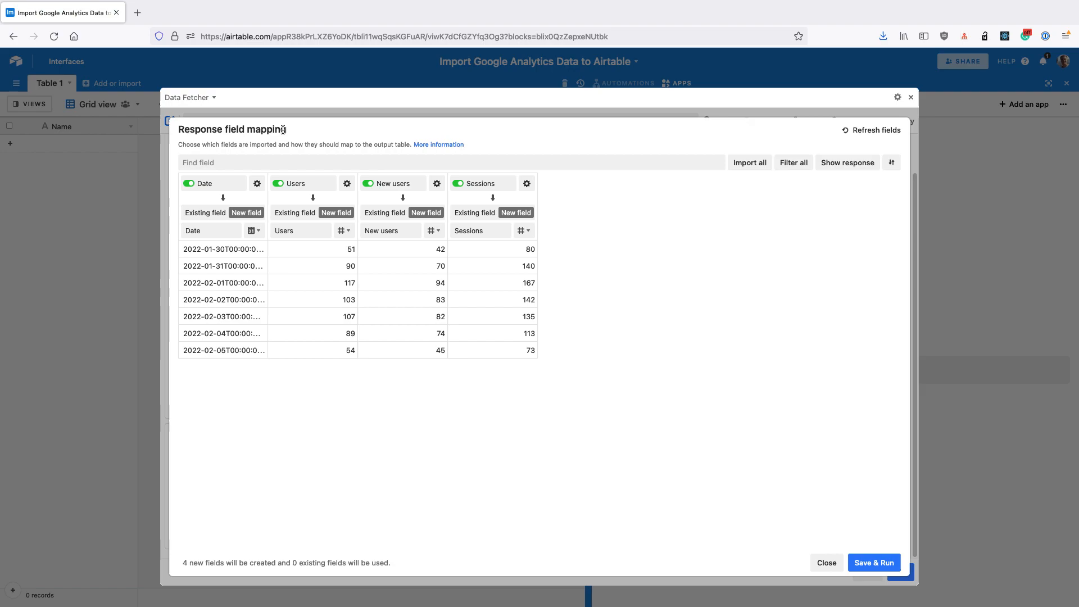
mouse_move(243, 265)
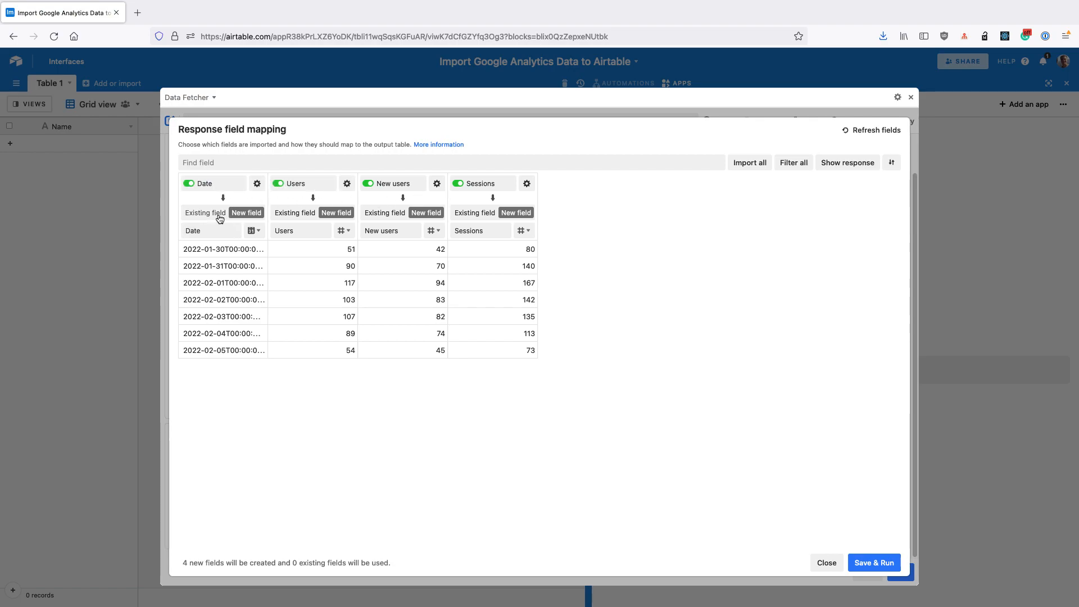
mouse_move(183, 221)
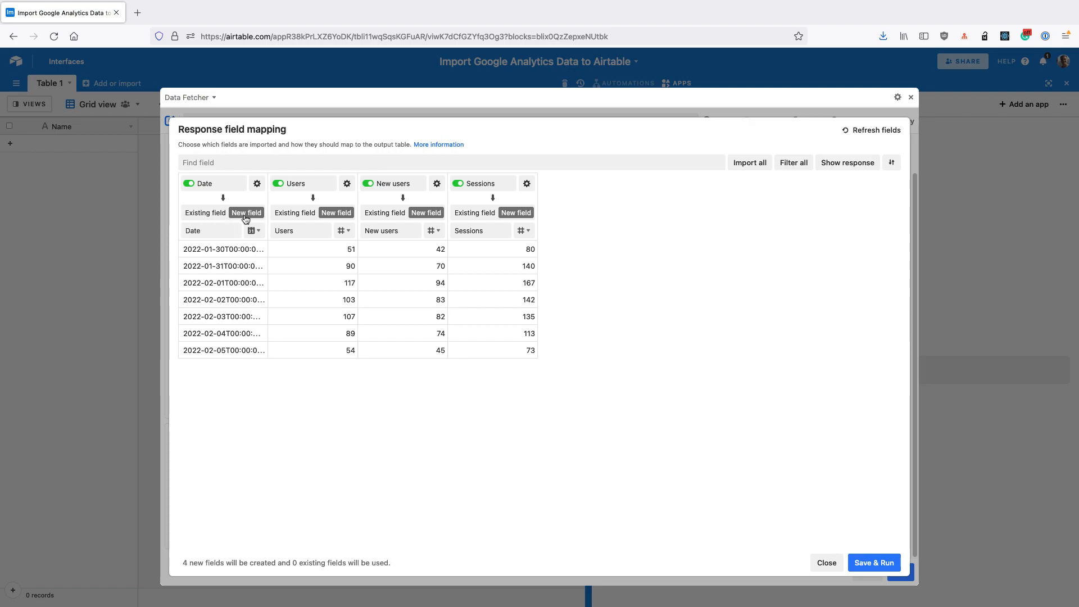
mouse_move(283, 234)
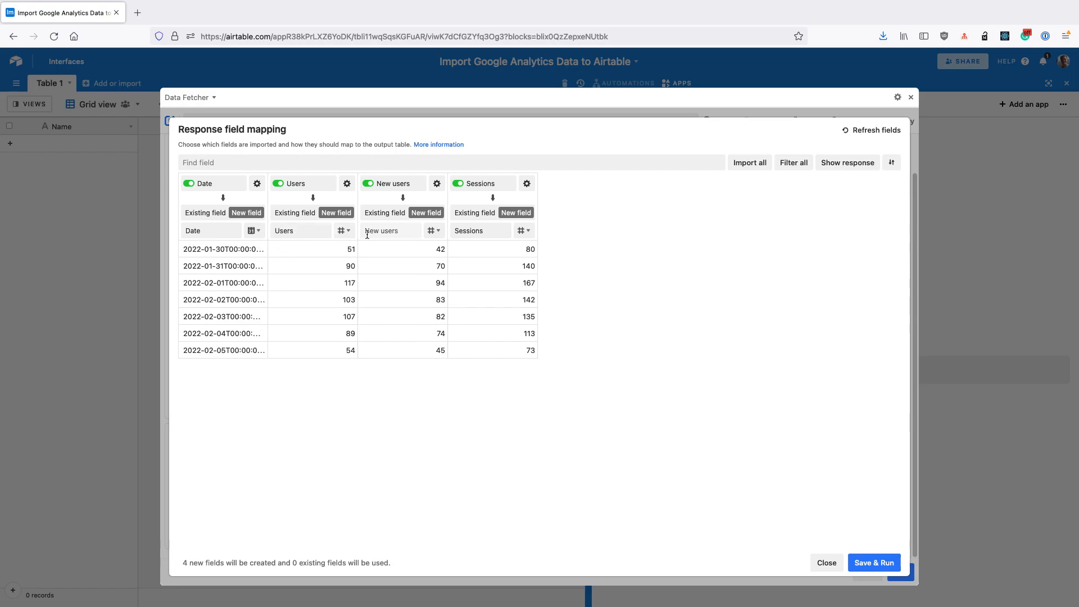
mouse_move(517, 242)
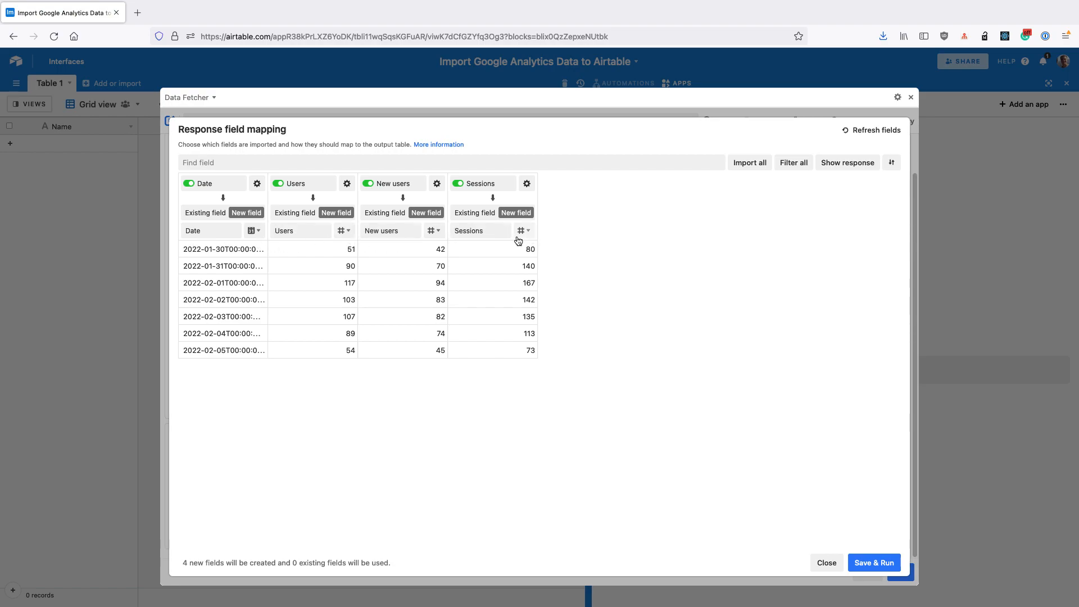
mouse_move(527, 231)
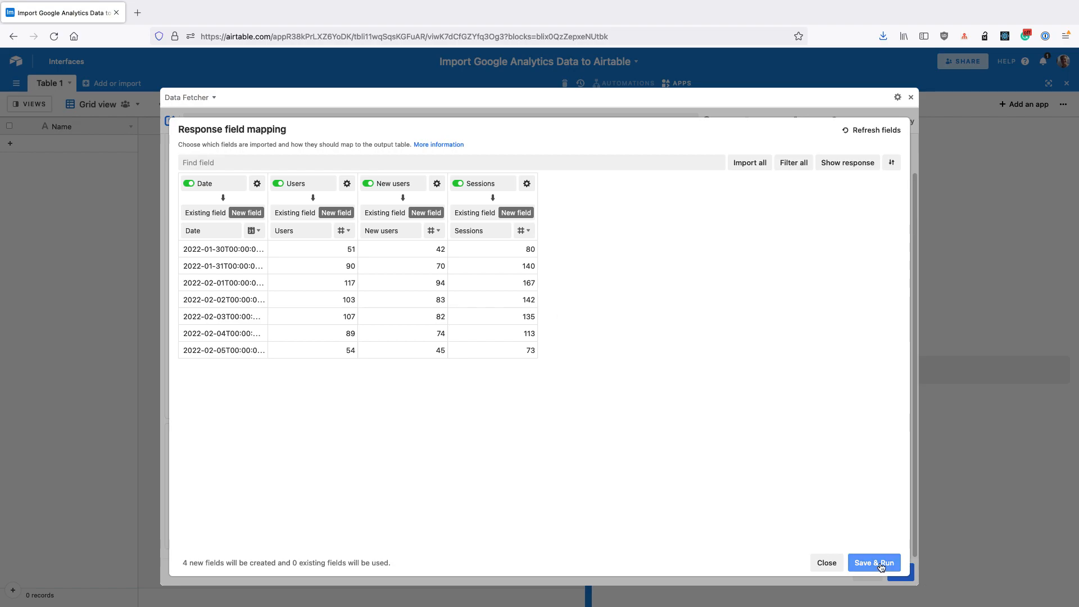
Keep Date, Users, New users and Sessions mapped to new fields and Save & Run.
click(874, 562)
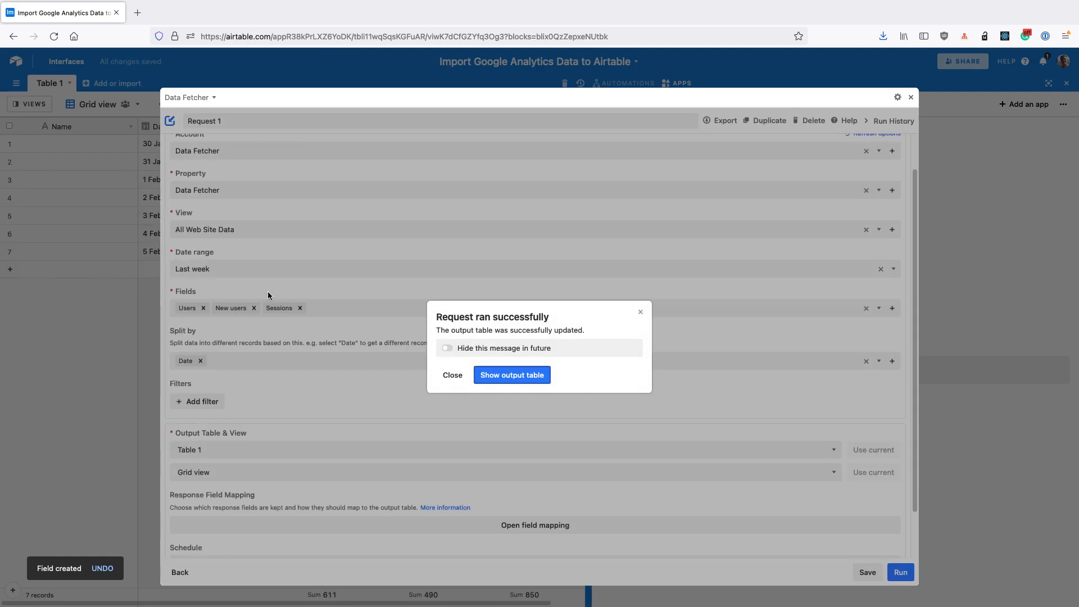
Turn on 'Hide this message in future' and show the output Table 1.
click(446, 348)
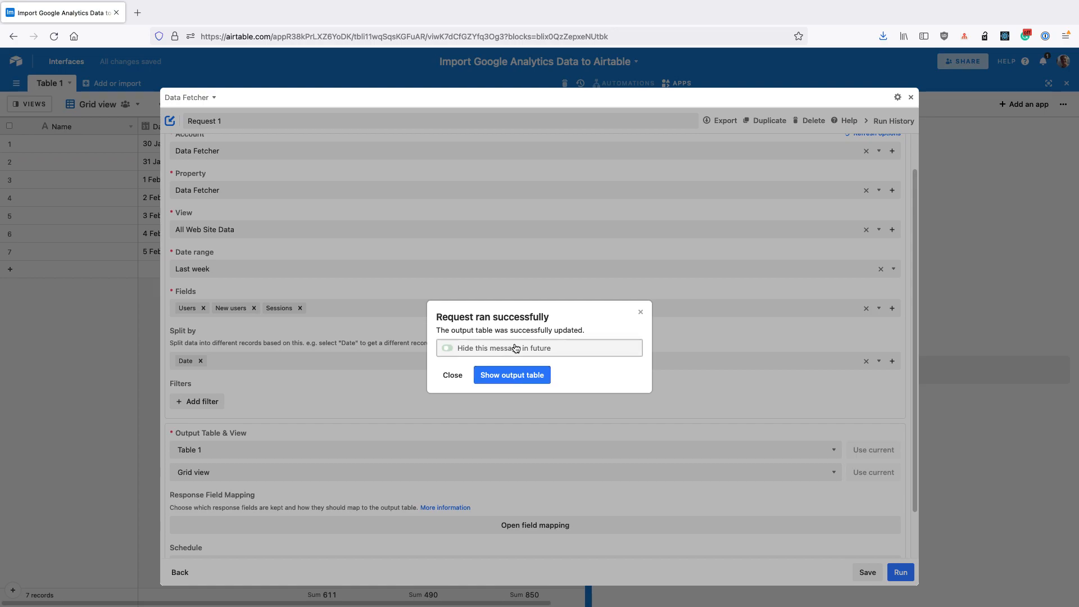
click(447, 347)
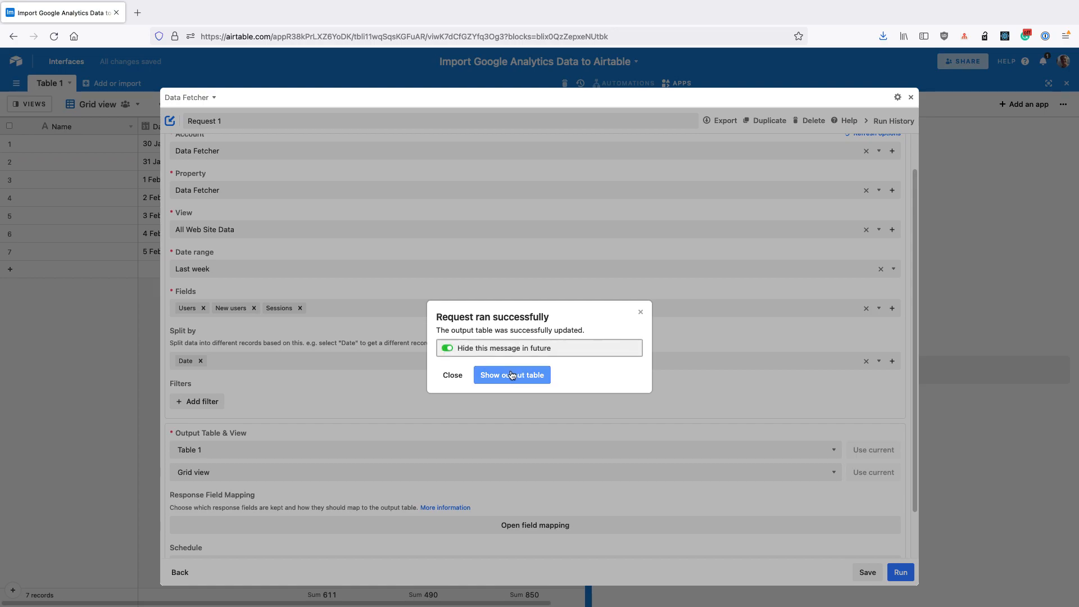
click(512, 375)
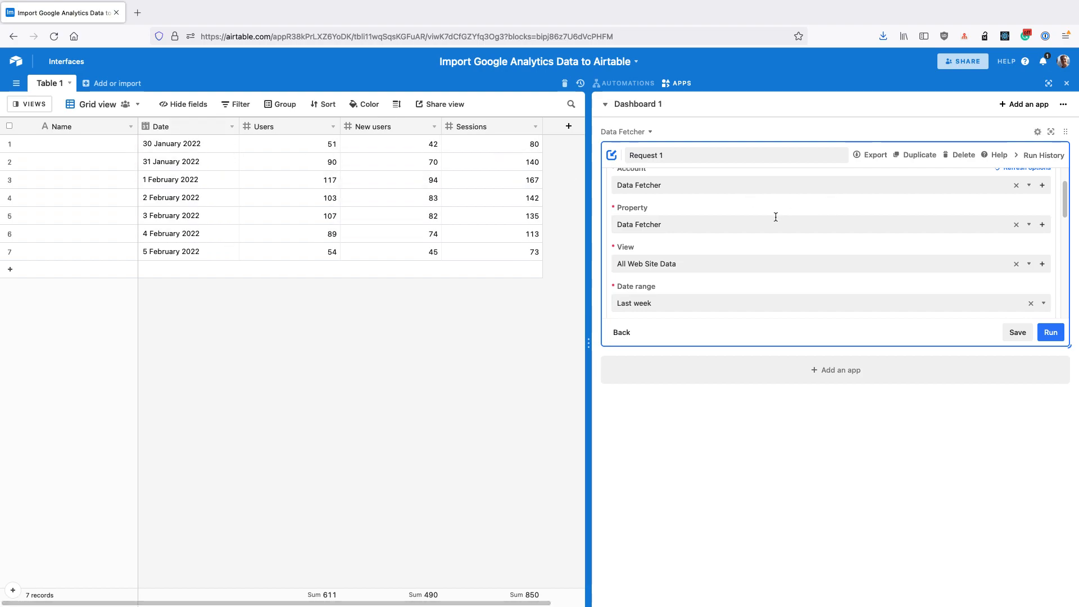
Expand the app, enable scheduling repeating on Mondays only at 09:00 London time, and save.
click(1052, 131)
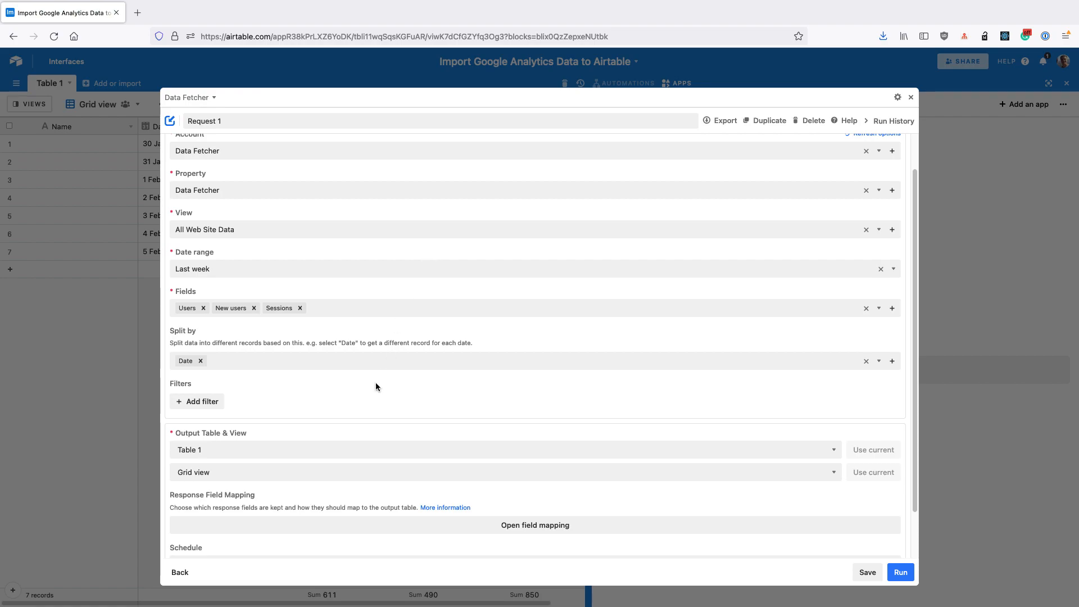
scroll(down, 3)
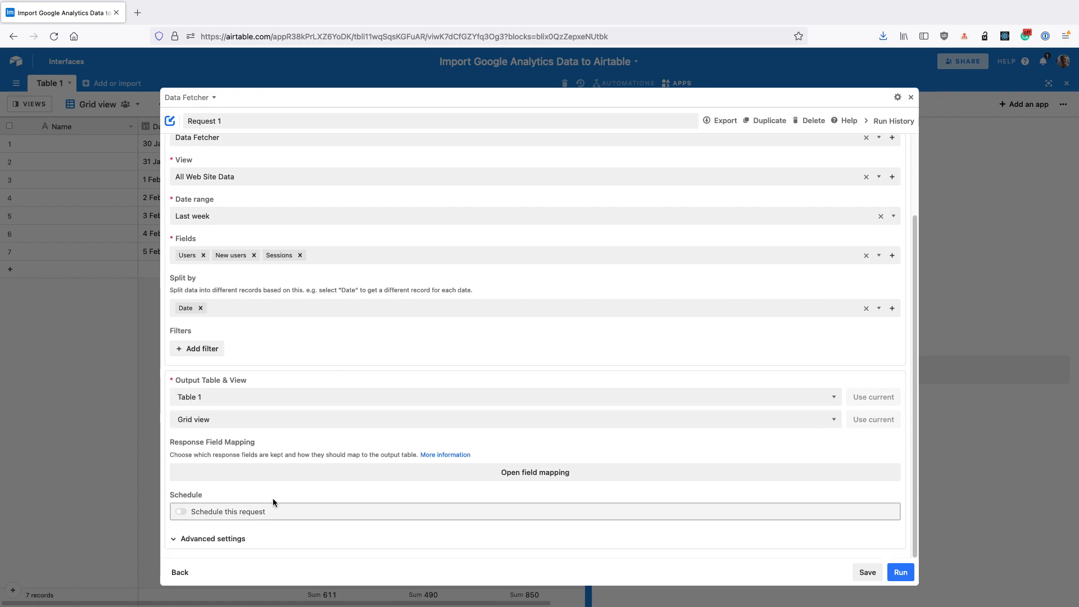
click(181, 511)
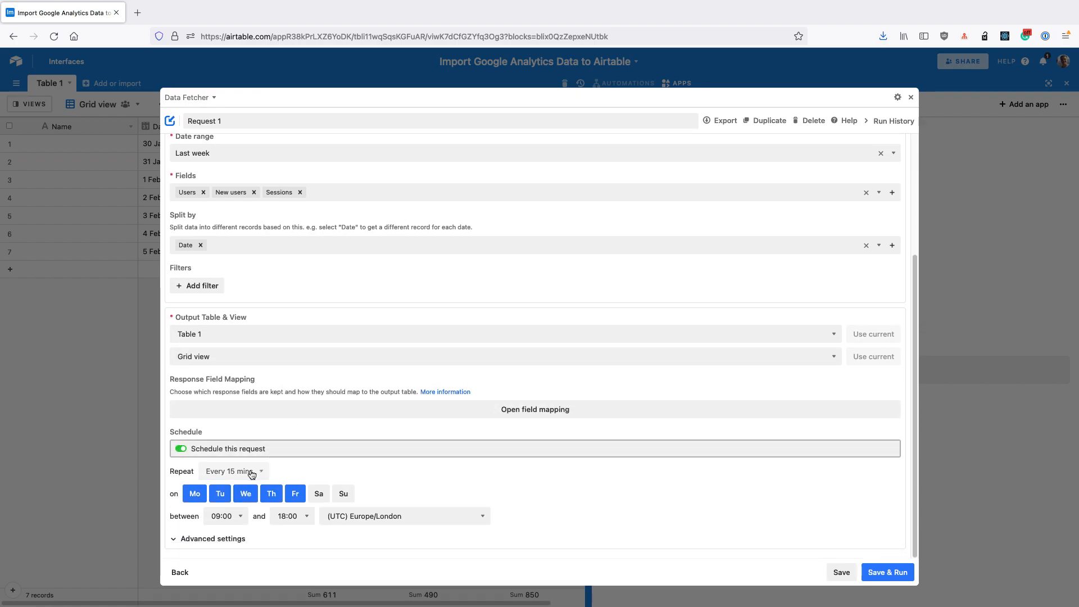
click(233, 471)
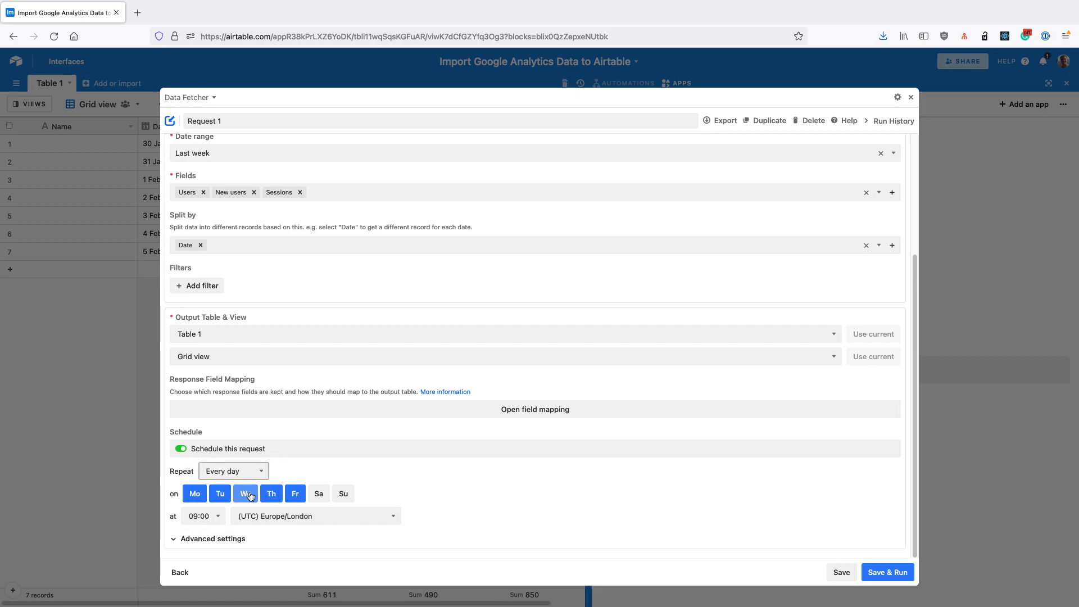
click(295, 493)
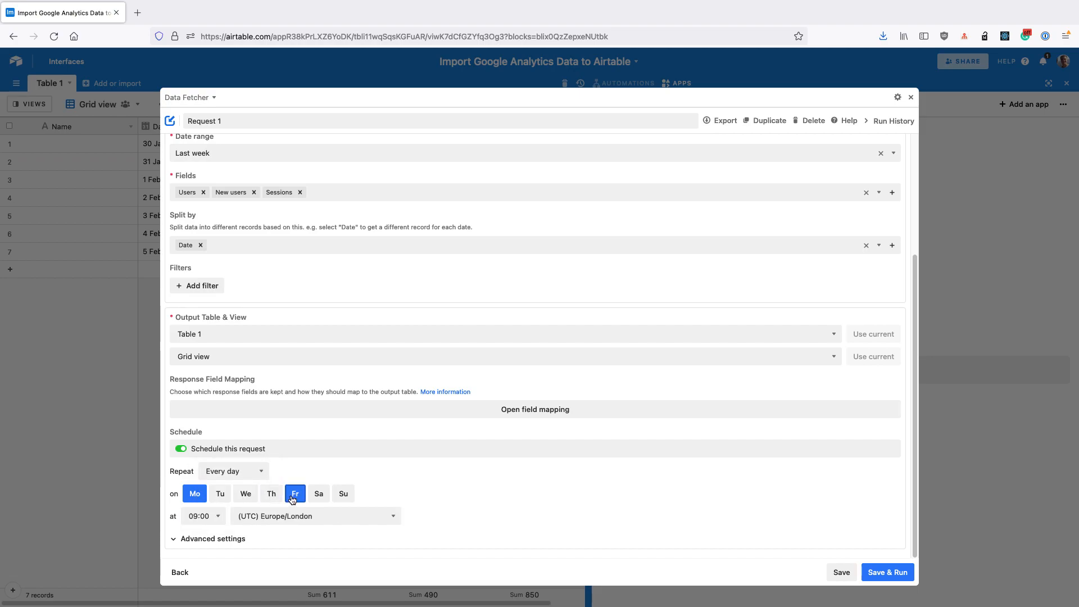
click(295, 493)
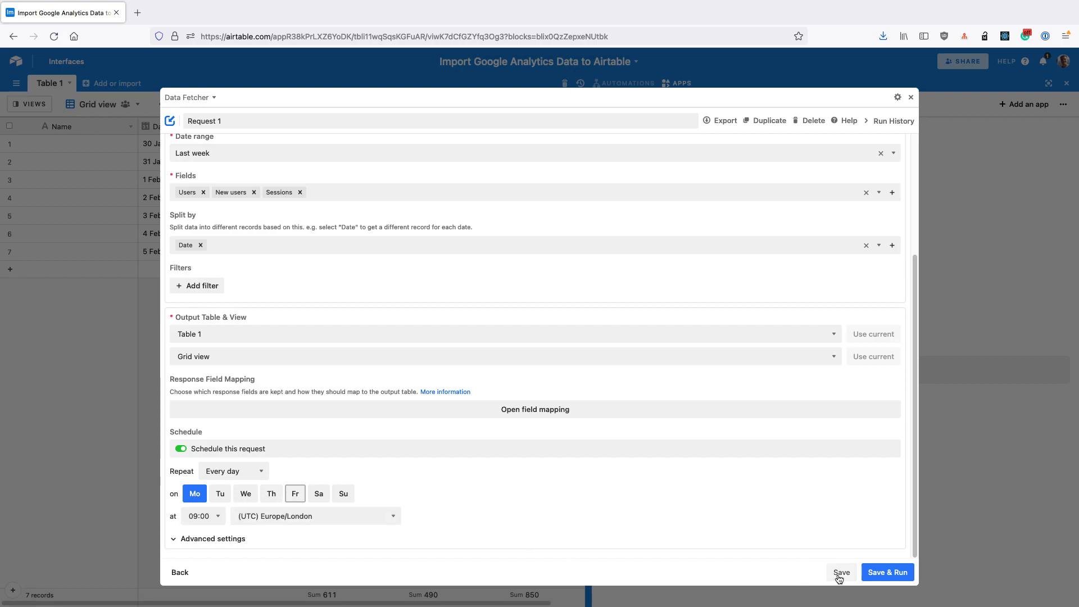
click(841, 572)
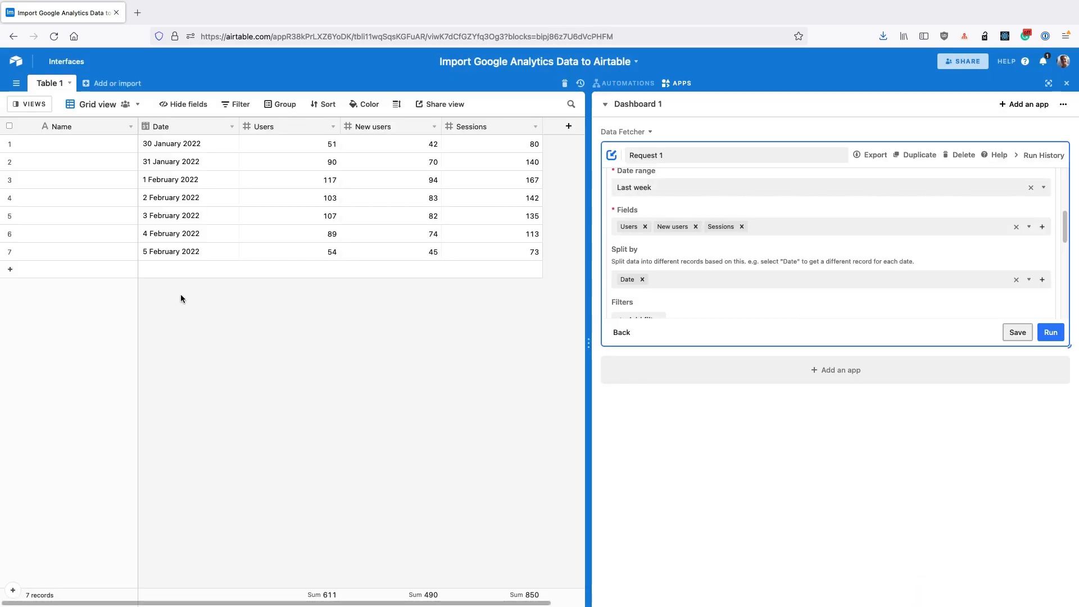
mouse_move(205, 271)
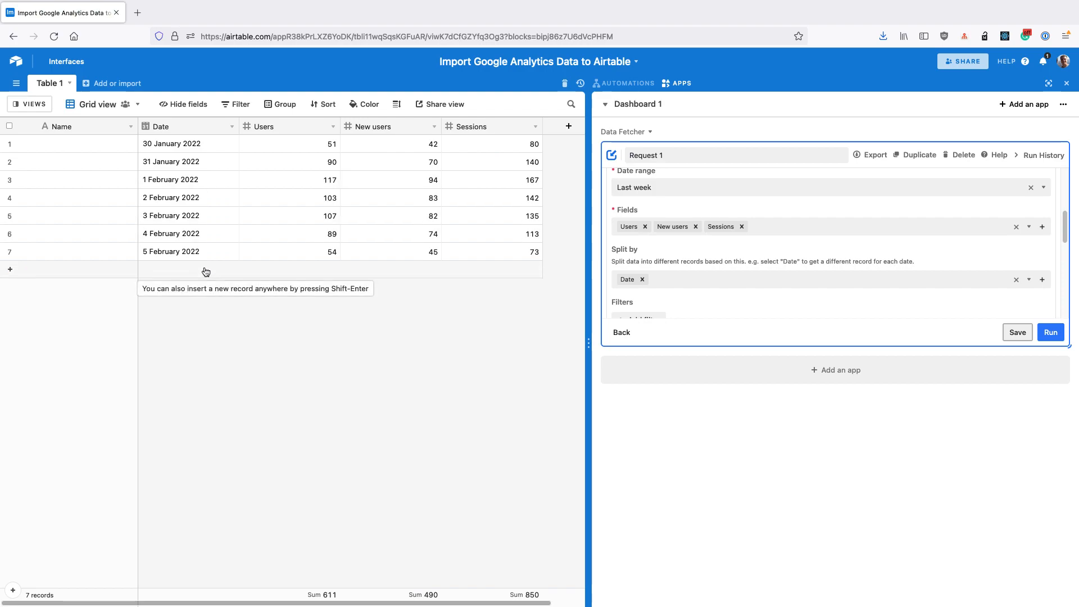